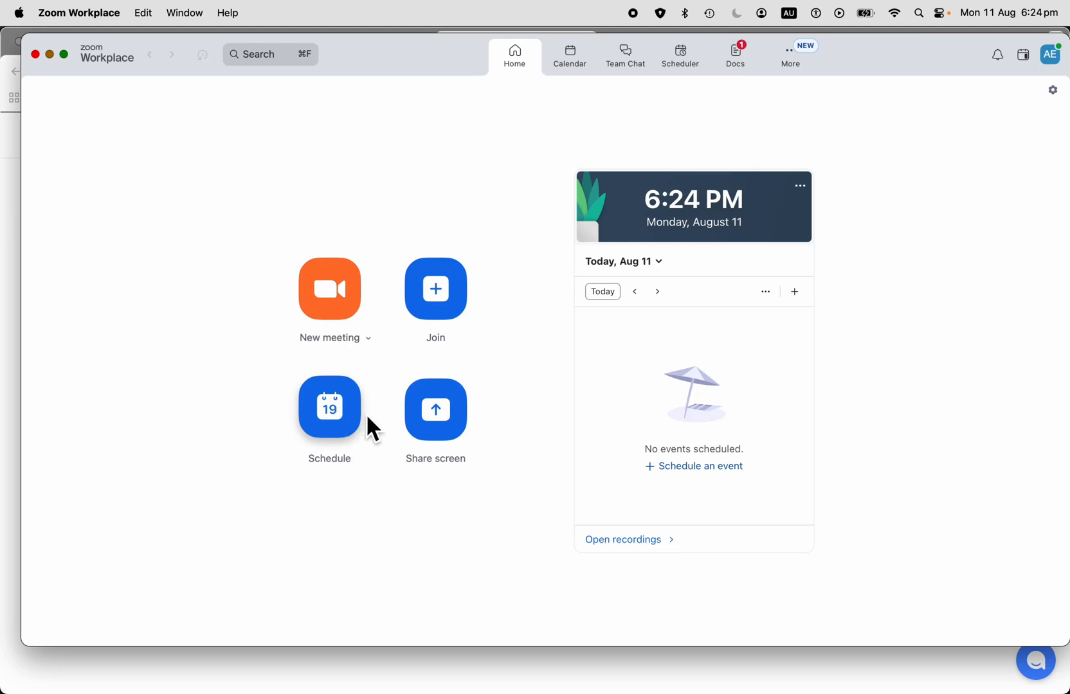
mouse_move(344, 422)
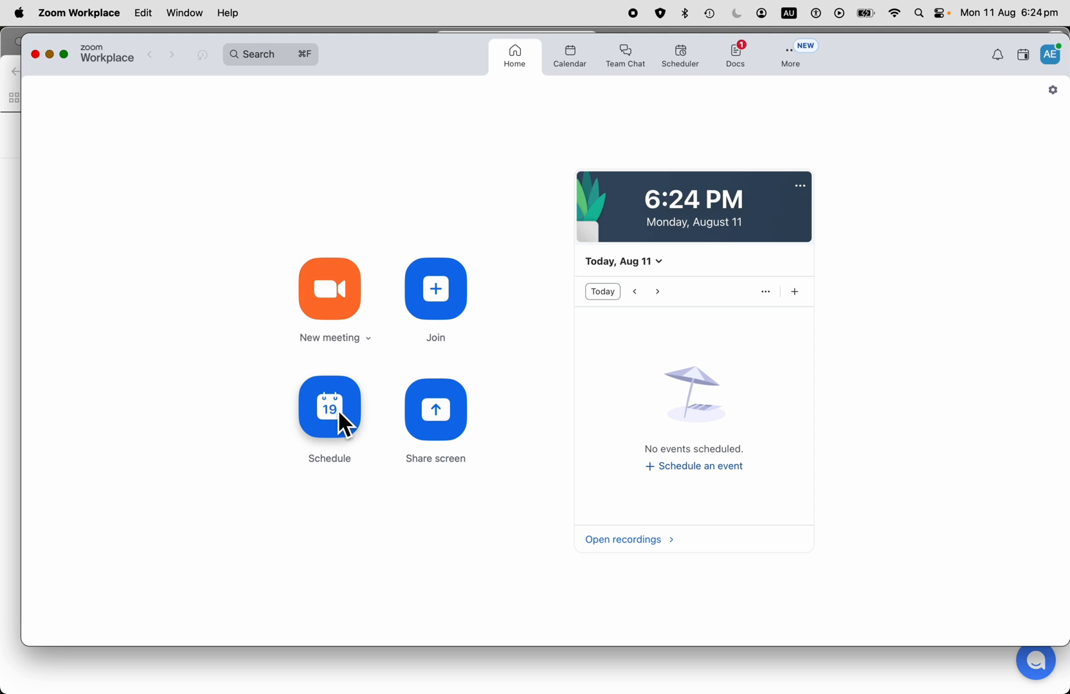
mouse_move(338, 422)
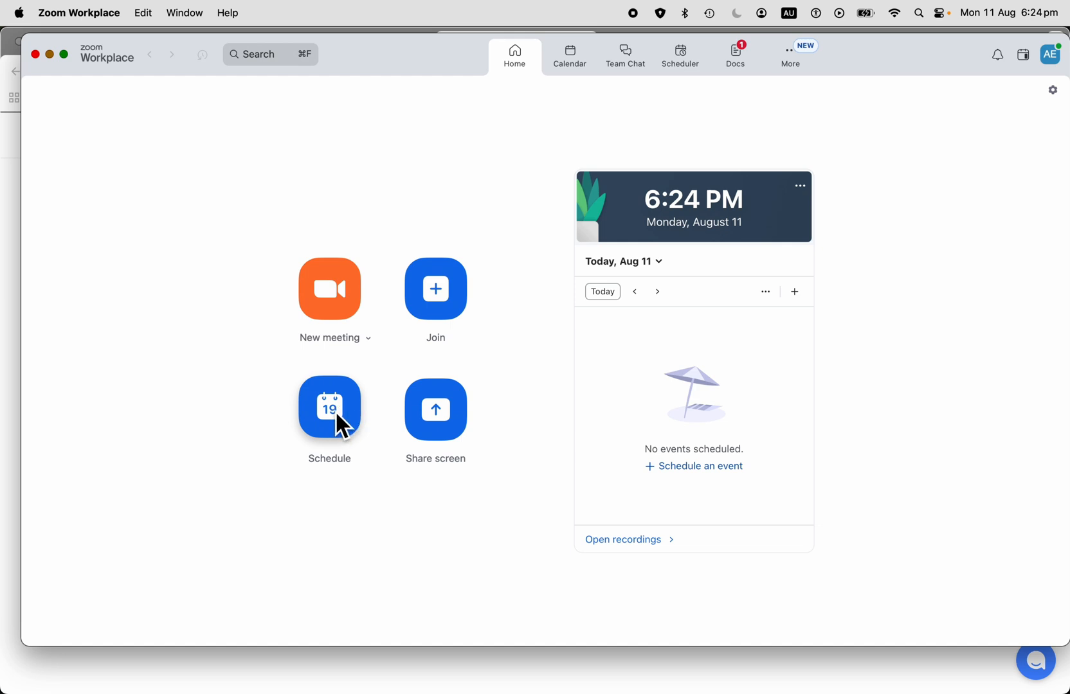
Begin a new scheduled meeting titled 'Some description', keeping 11/8/2025 at 6:30–7:00 PM
click(329, 409)
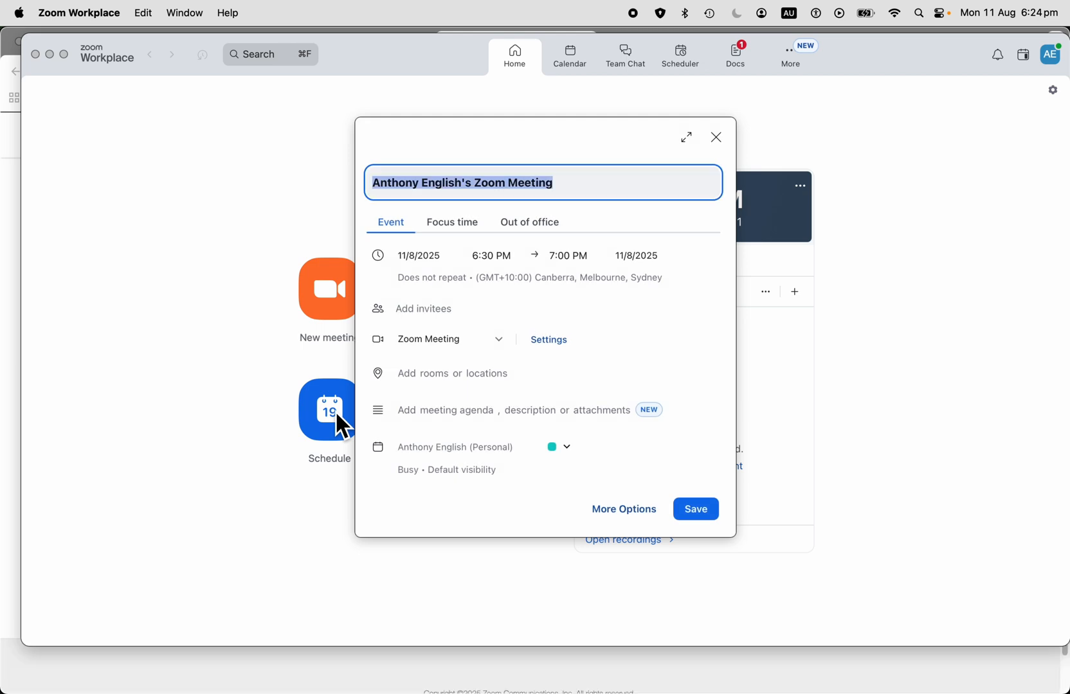
mouse_move(107, 32)
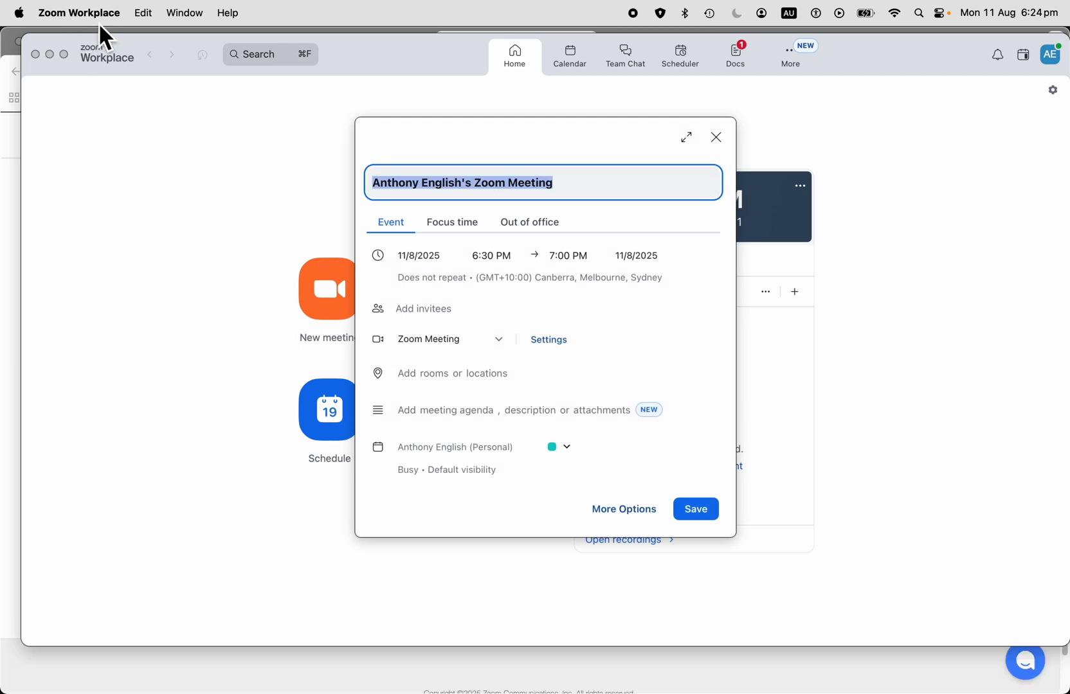
mouse_move(570, 189)
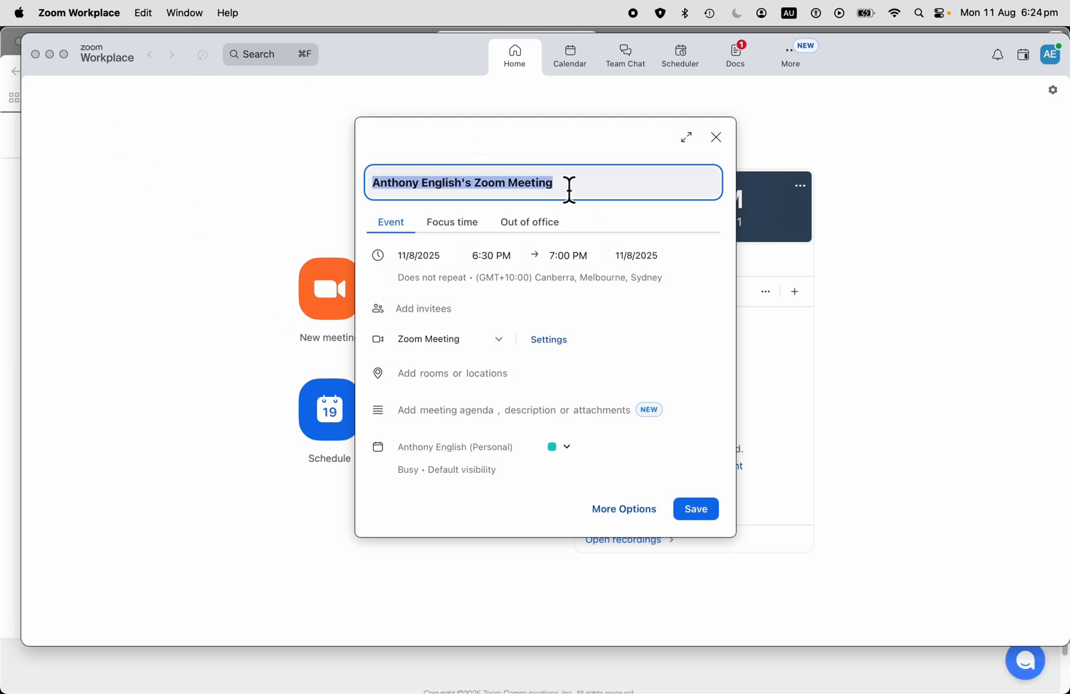
text(Some description)
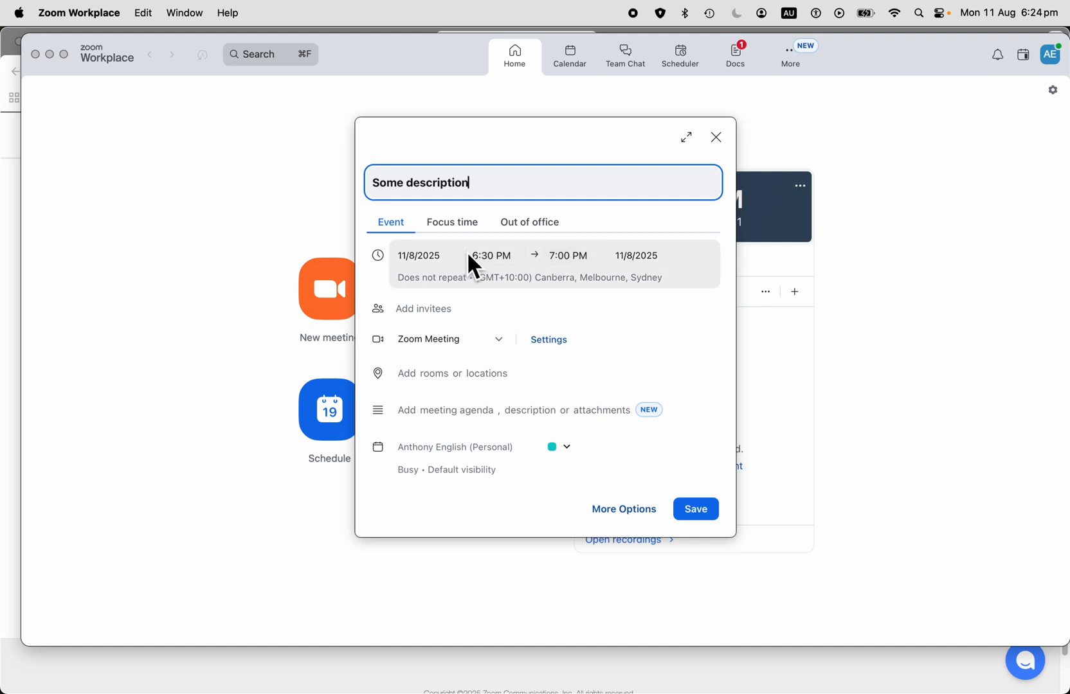
click(418, 254)
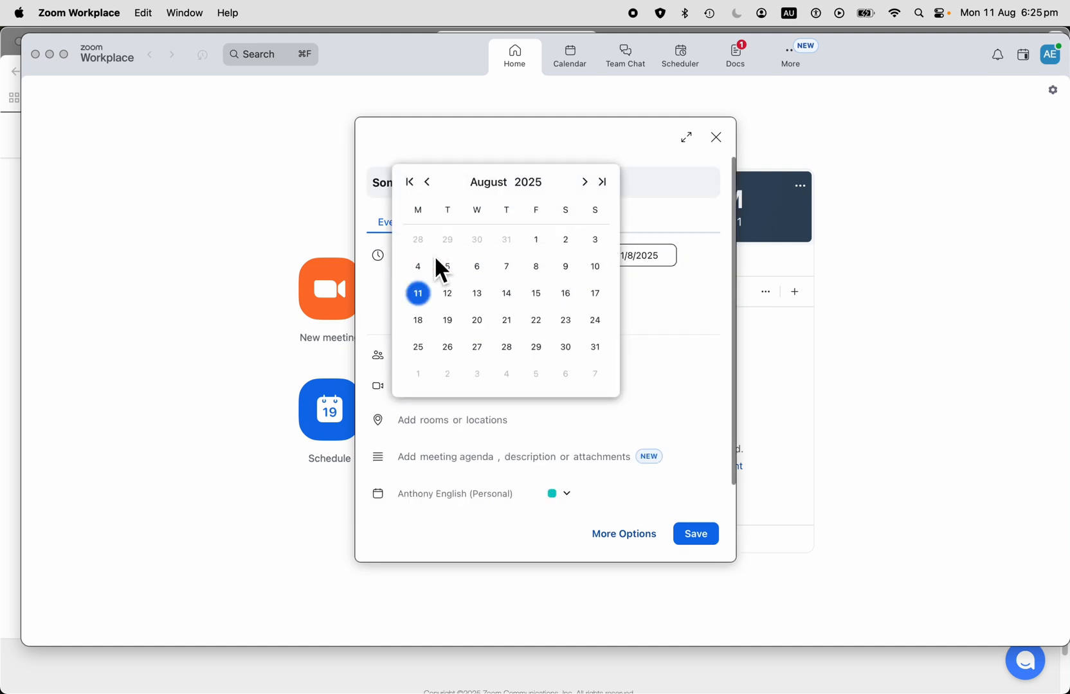
click(425, 255)
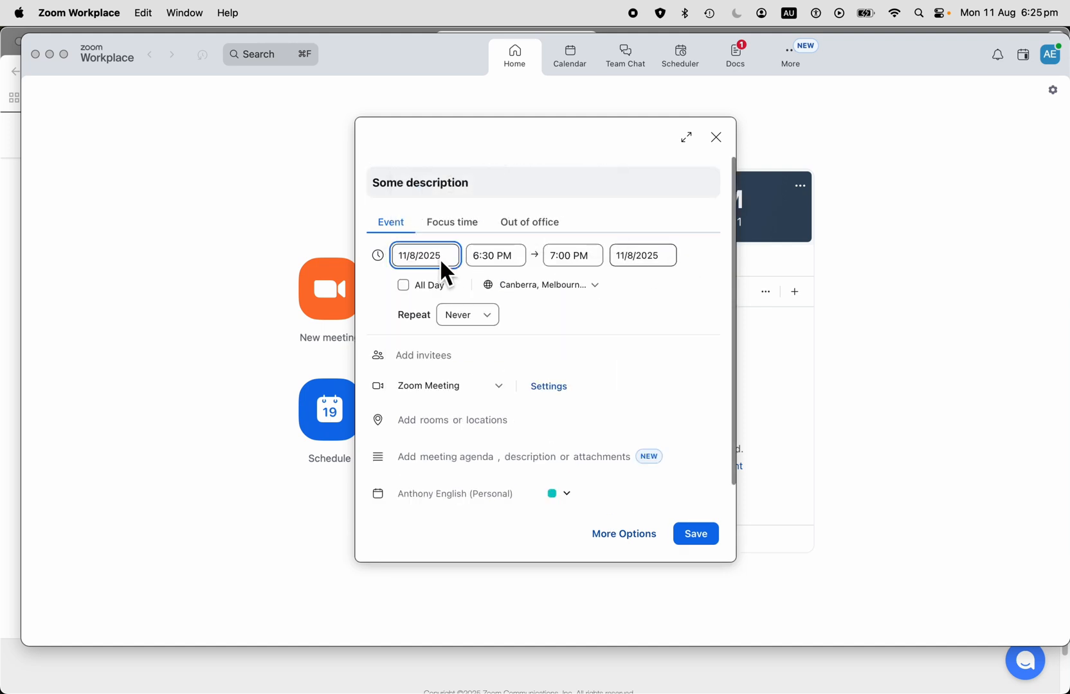
mouse_move(603, 302)
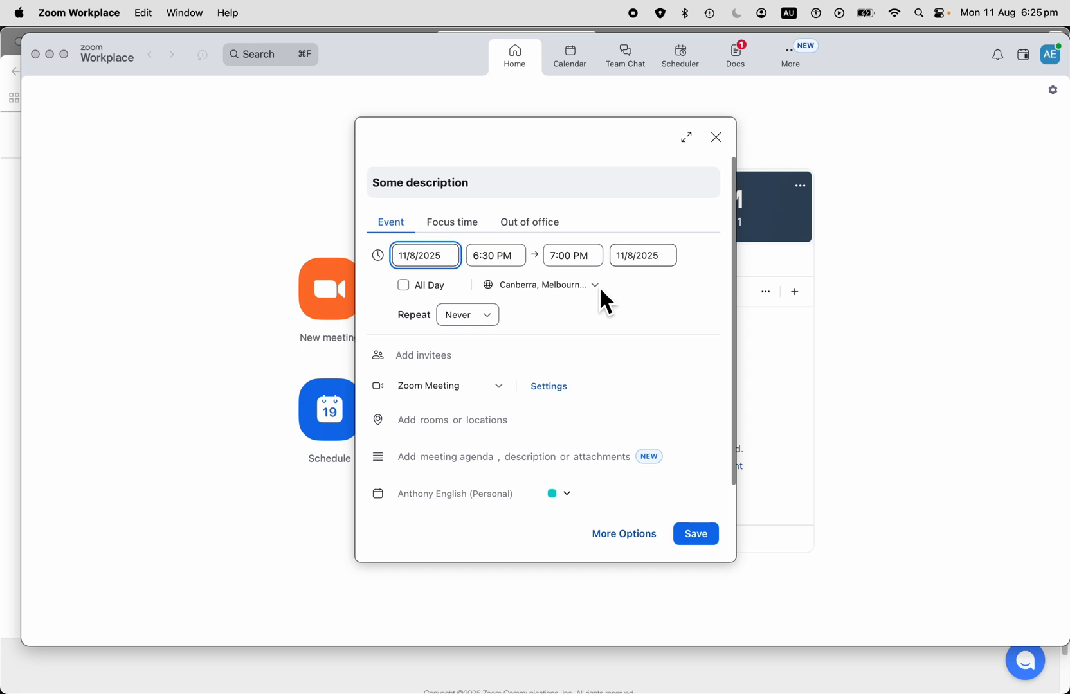
Keep the (GMT+10:00) Canberra, Melbourne, Sydney time zone and save the meeting
click(538, 284)
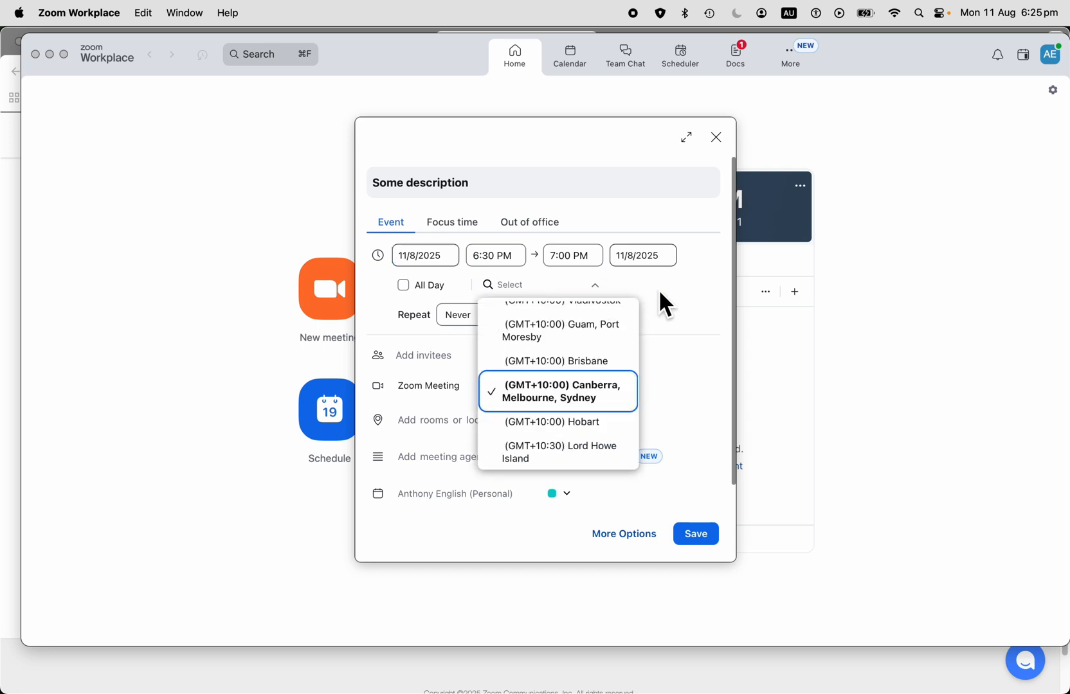
click(557, 391)
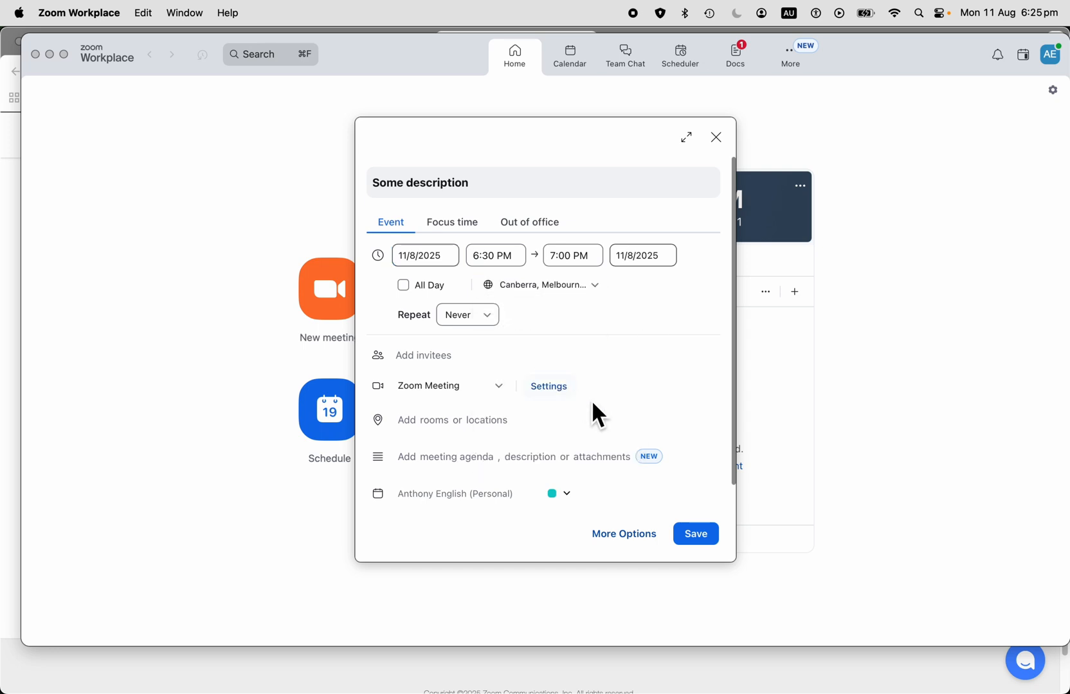
click(452, 419)
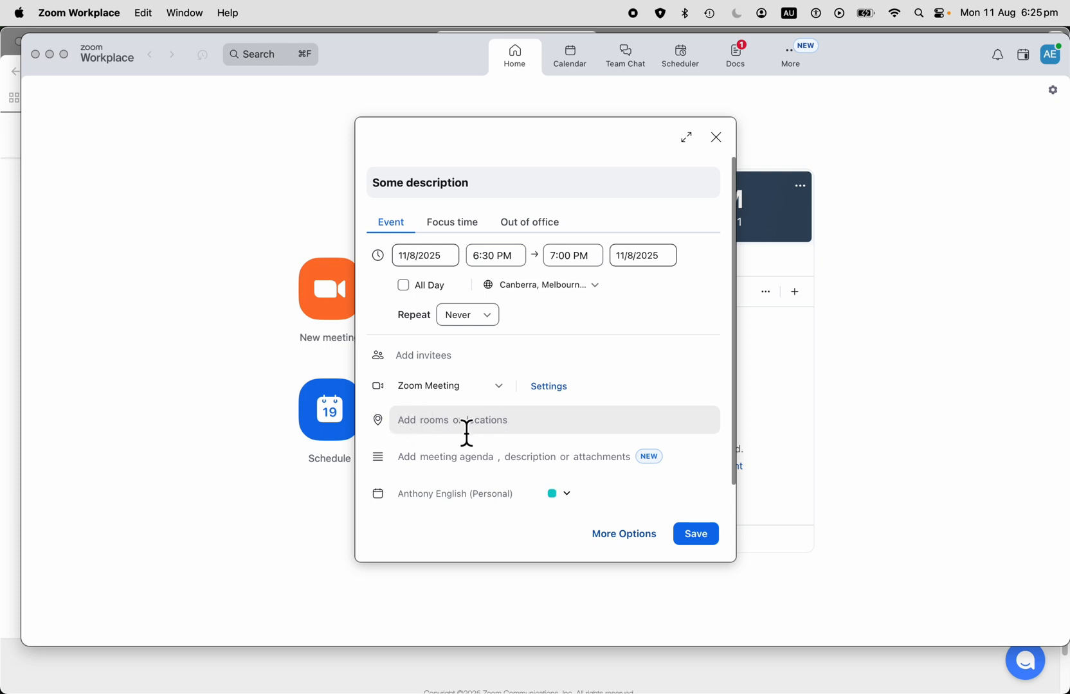
mouse_move(526, 439)
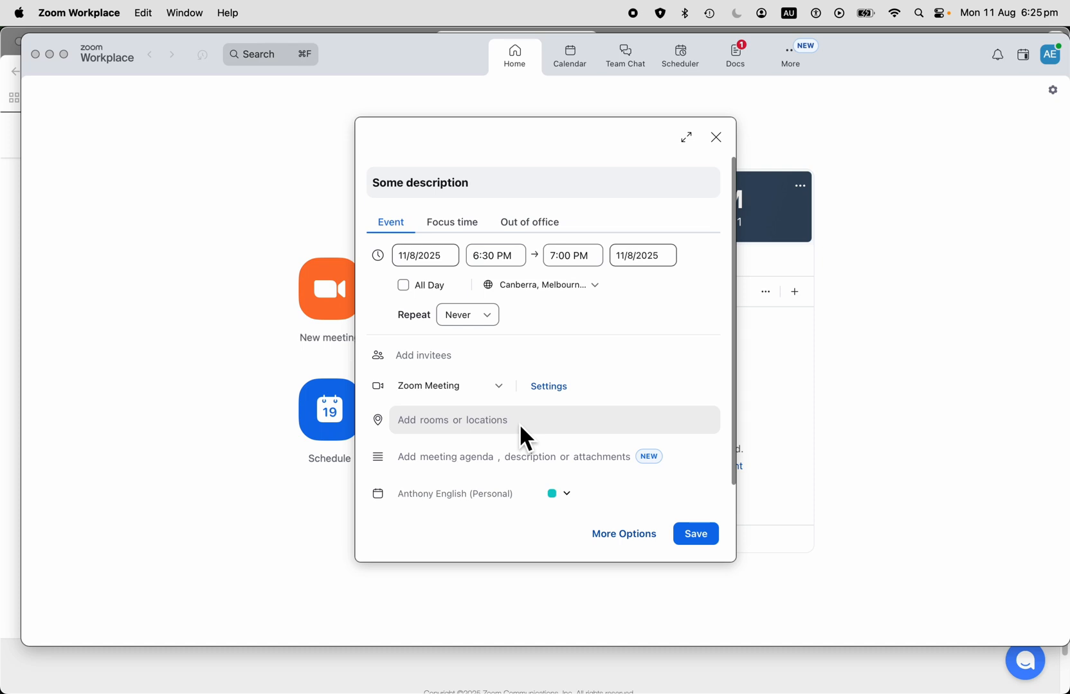
mouse_move(457, 456)
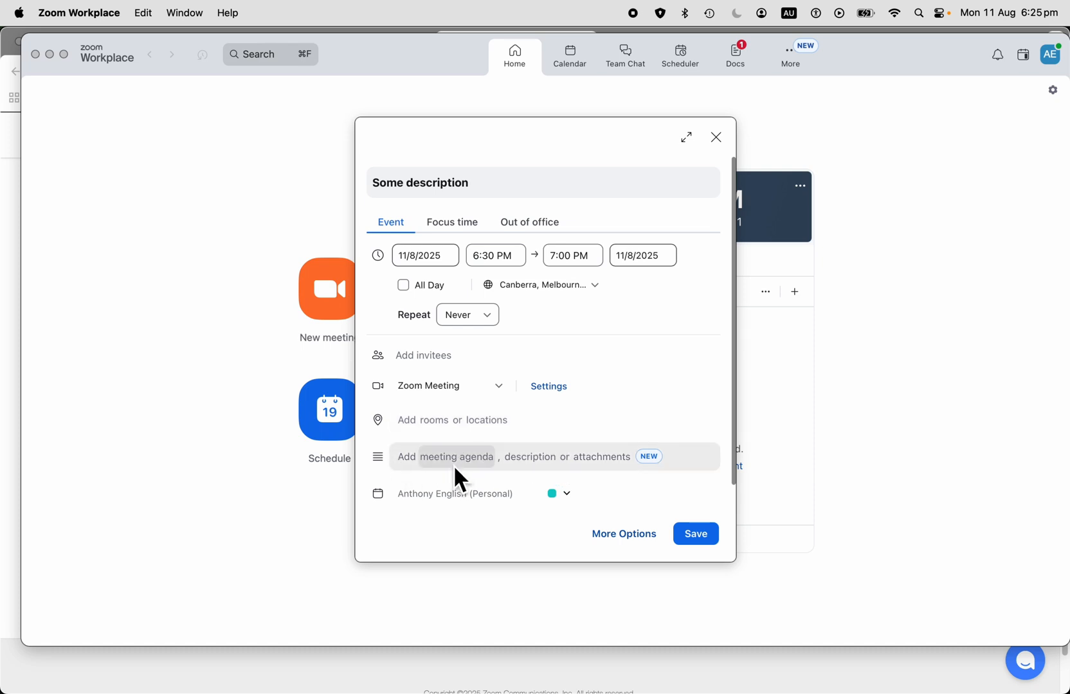
mouse_move(529, 468)
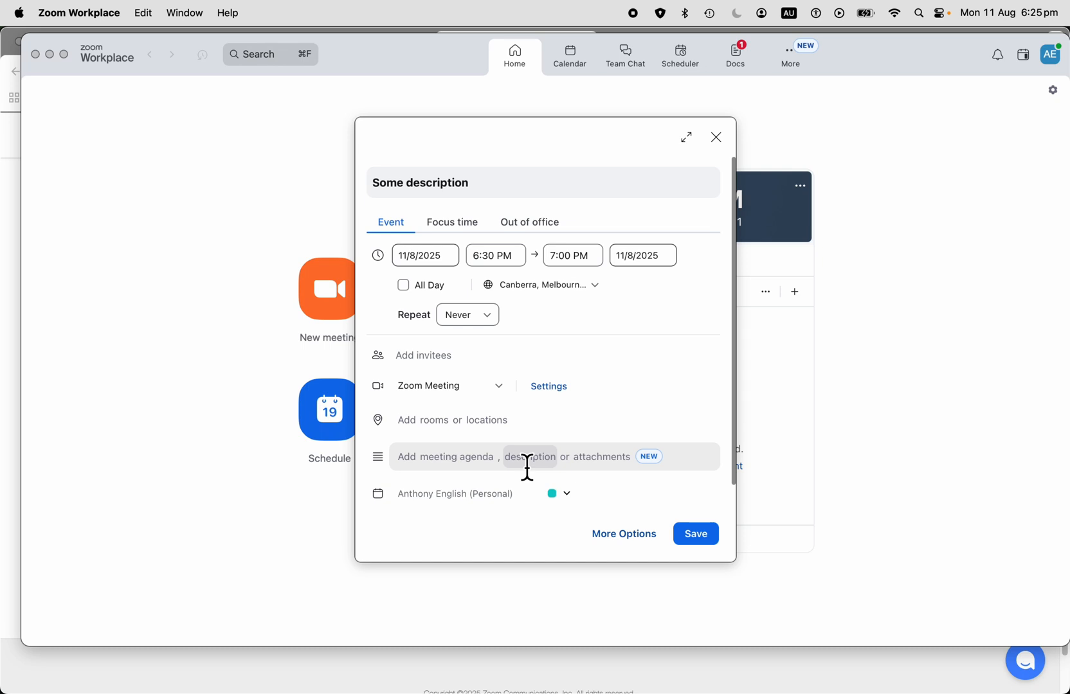
mouse_move(593, 468)
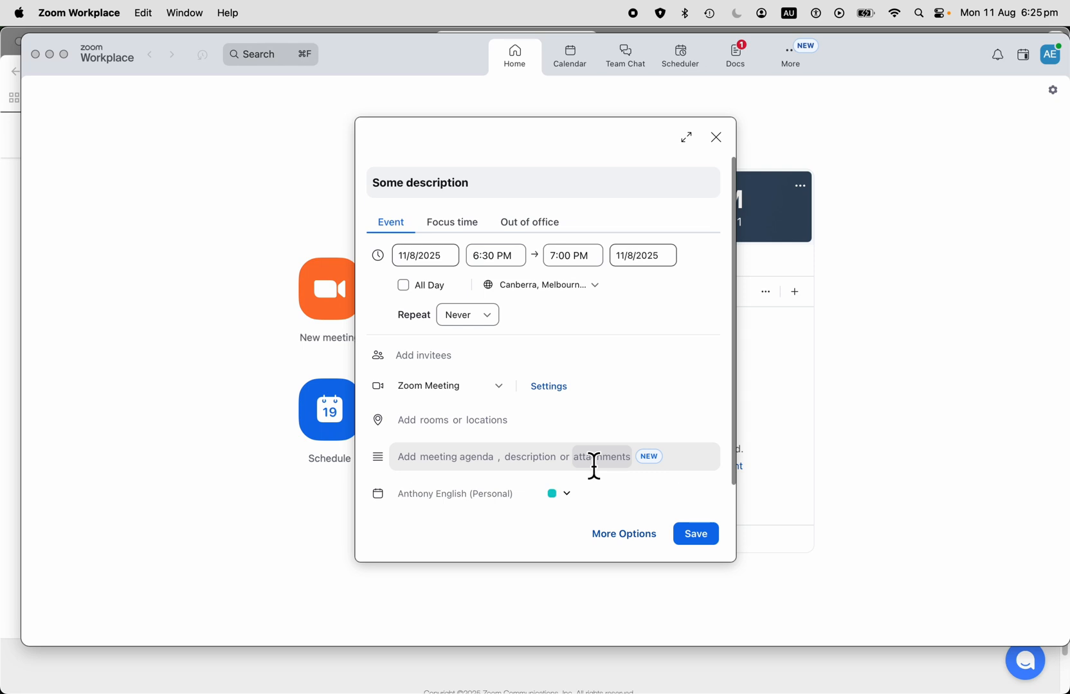
click(695, 533)
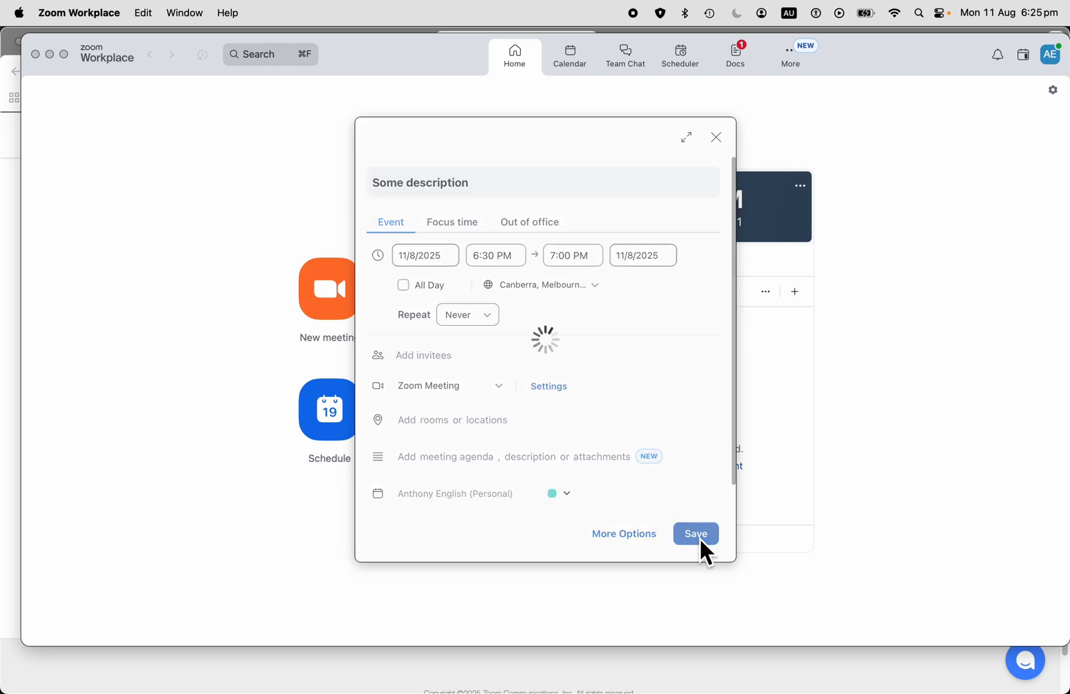
Confirm the 'Some description' 6:30–7:00 PM card on Home and show its actions menu
click(696, 534)
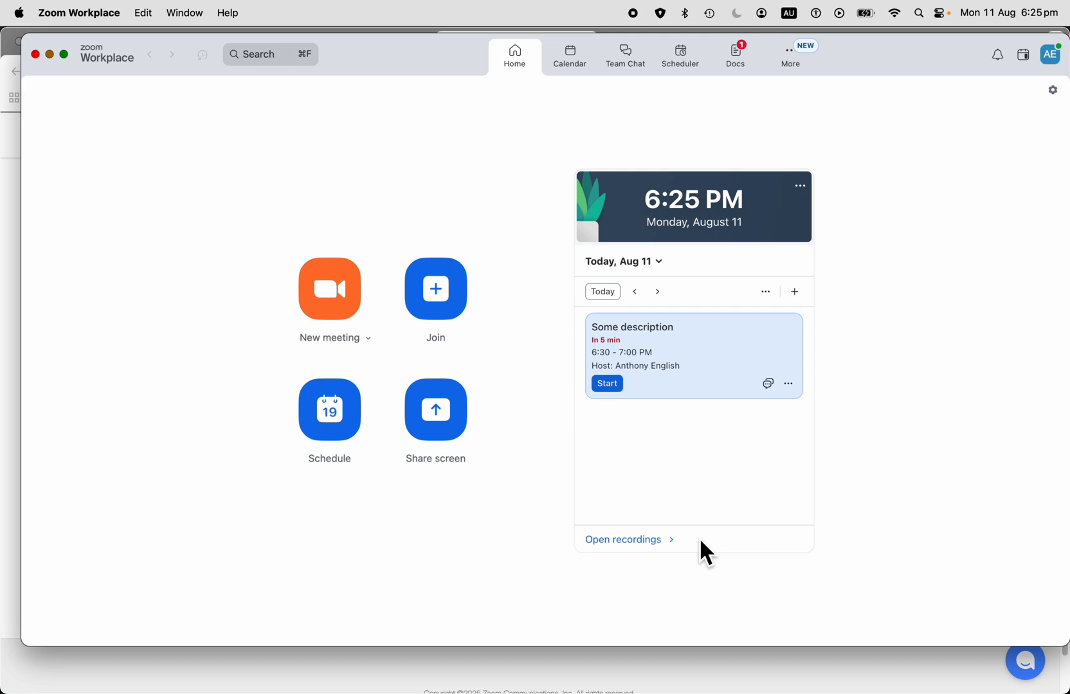
mouse_move(721, 422)
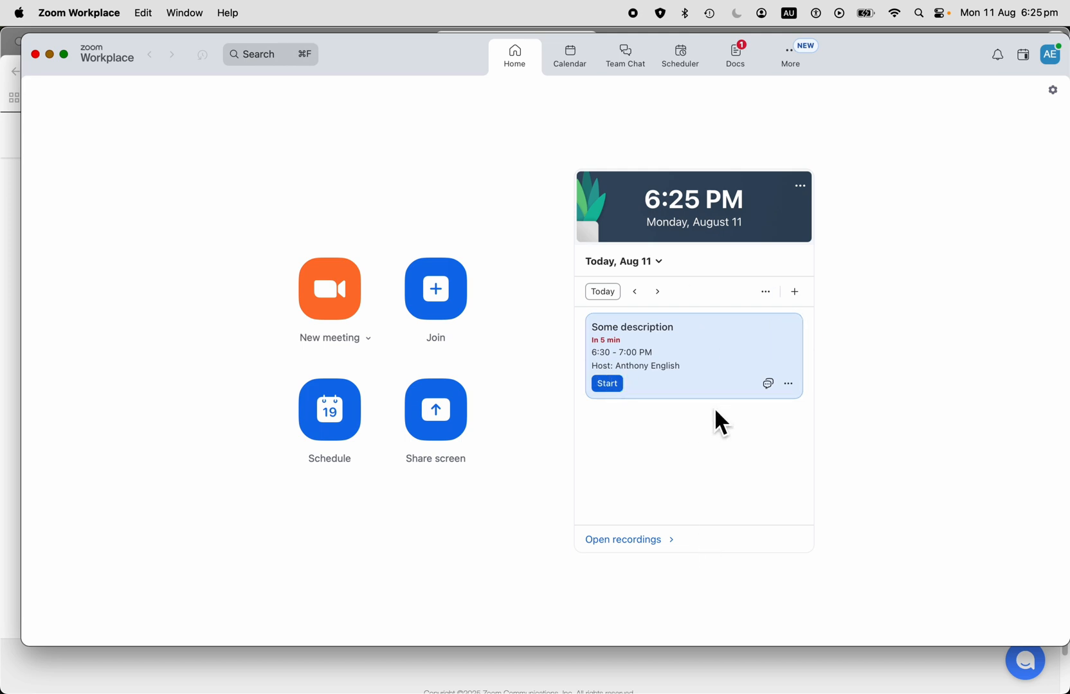
mouse_move(646, 370)
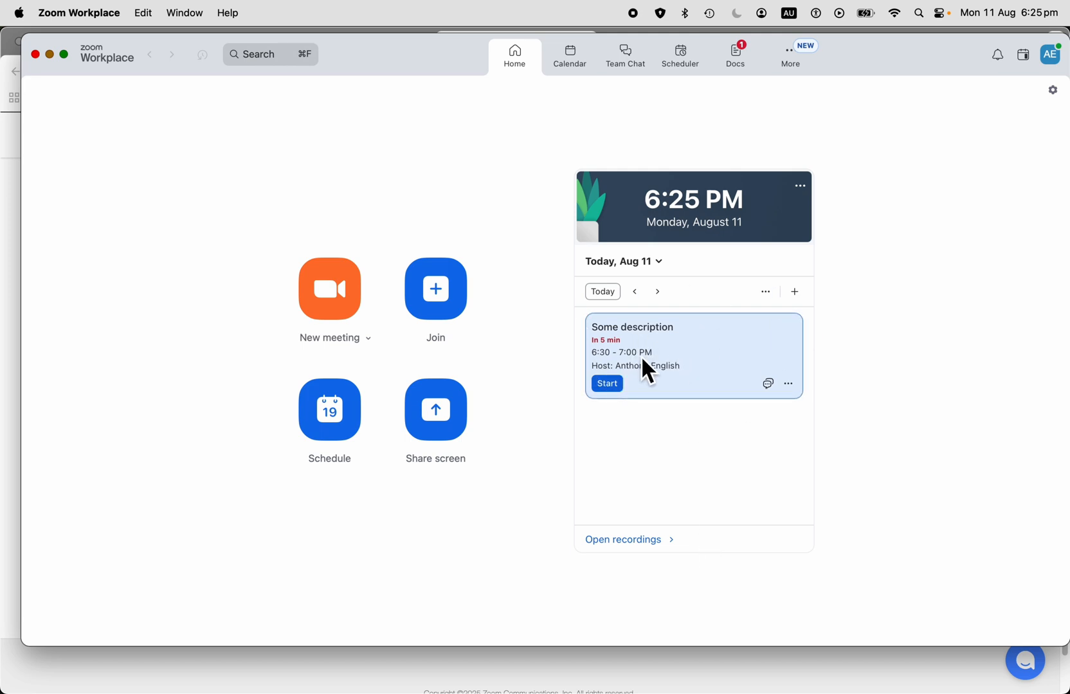
click(788, 383)
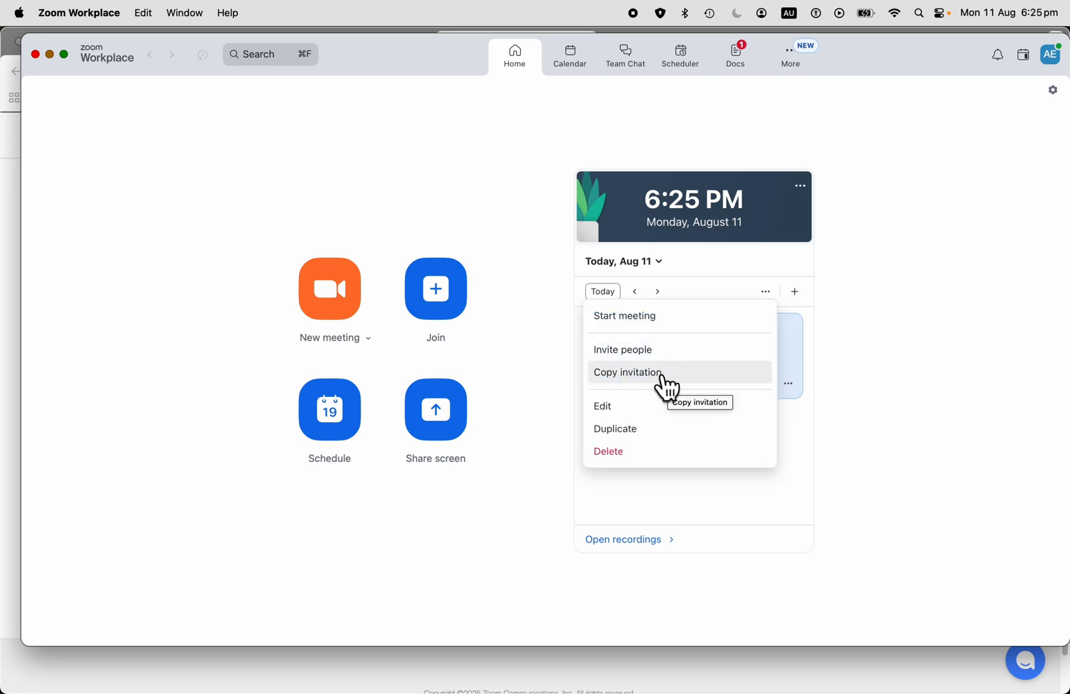
mouse_move(610, 413)
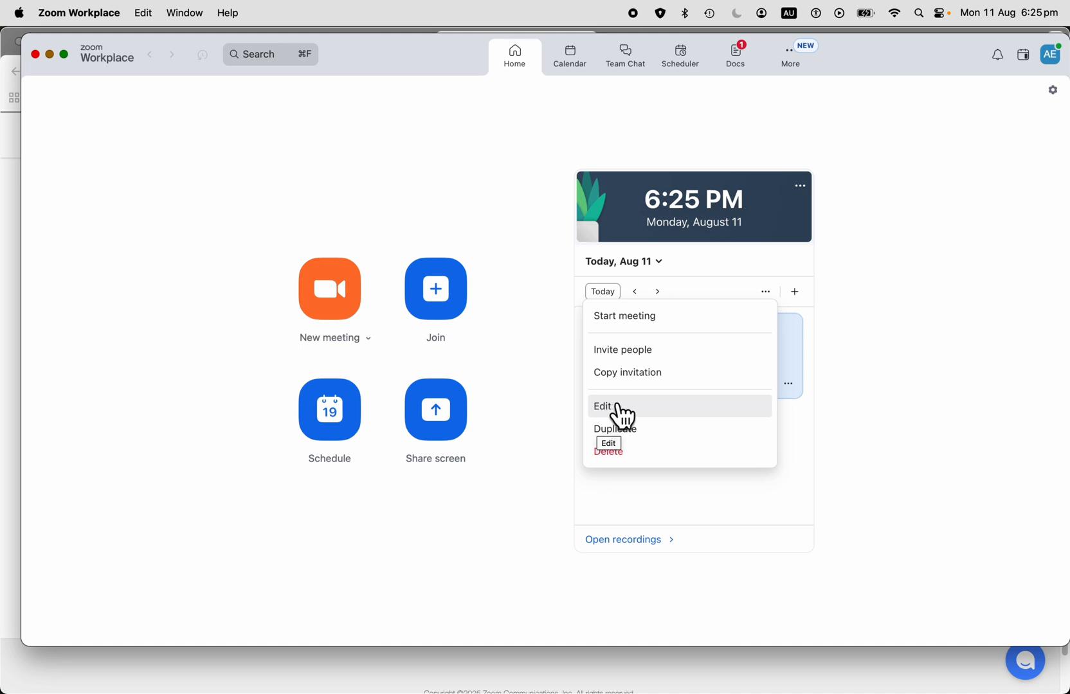
mouse_move(627, 436)
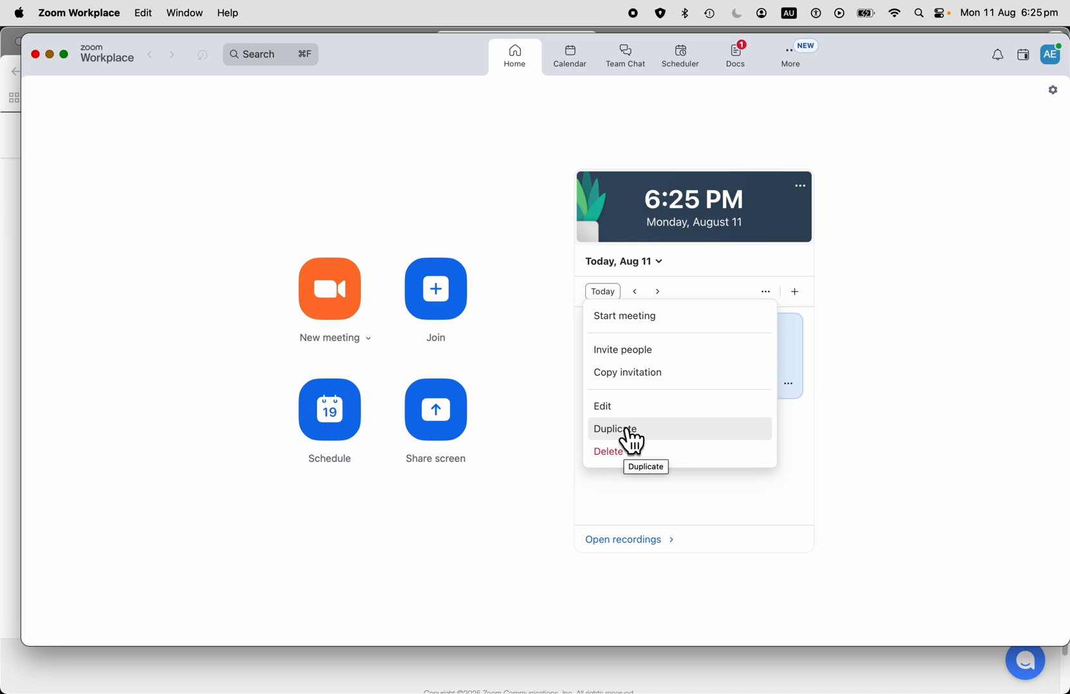
mouse_move(637, 406)
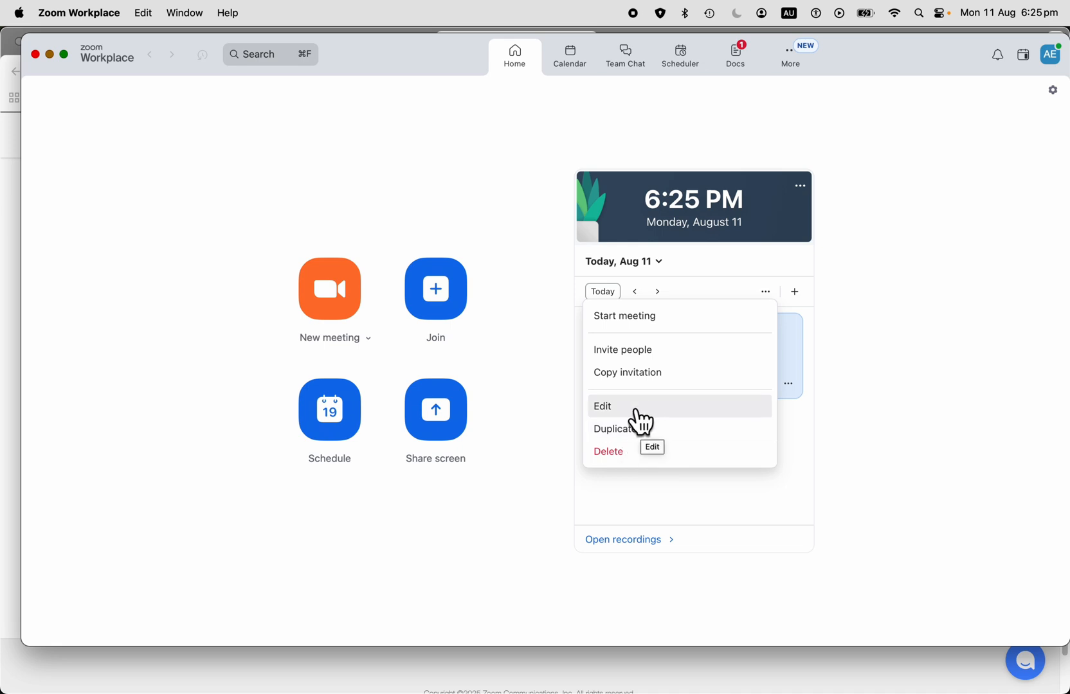
mouse_move(641, 379)
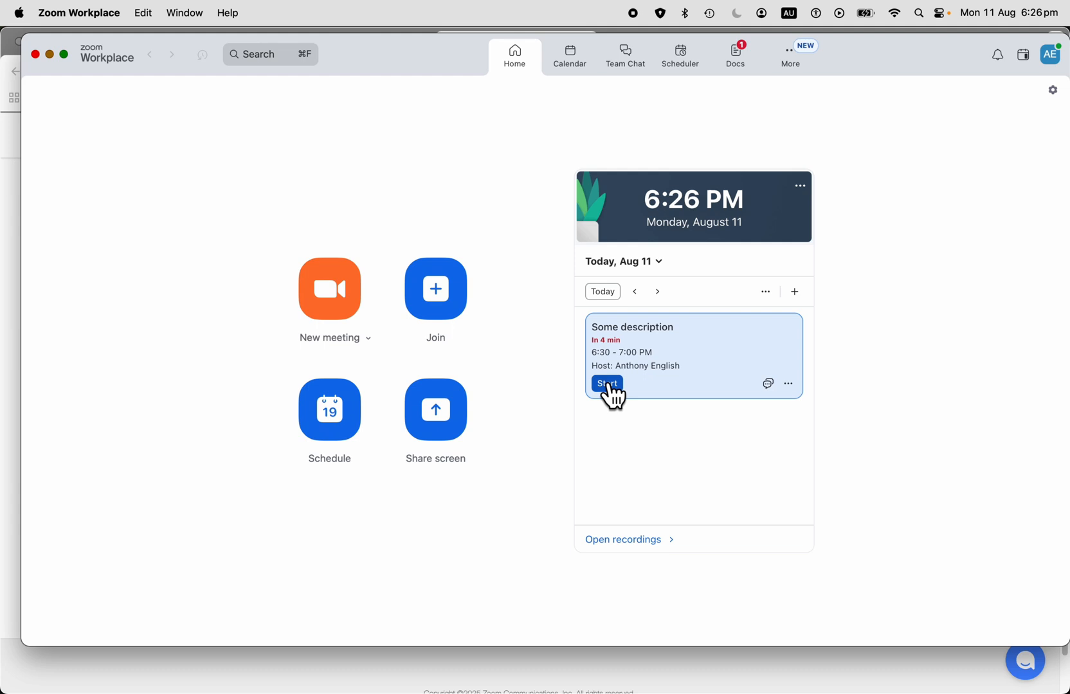
mouse_move(709, 469)
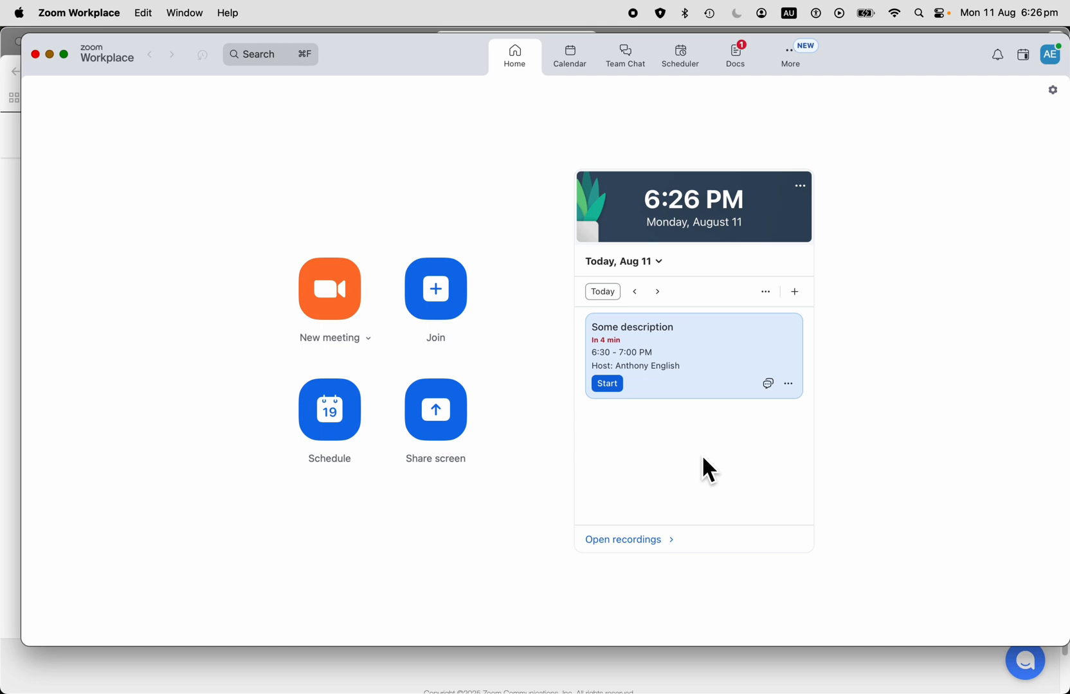